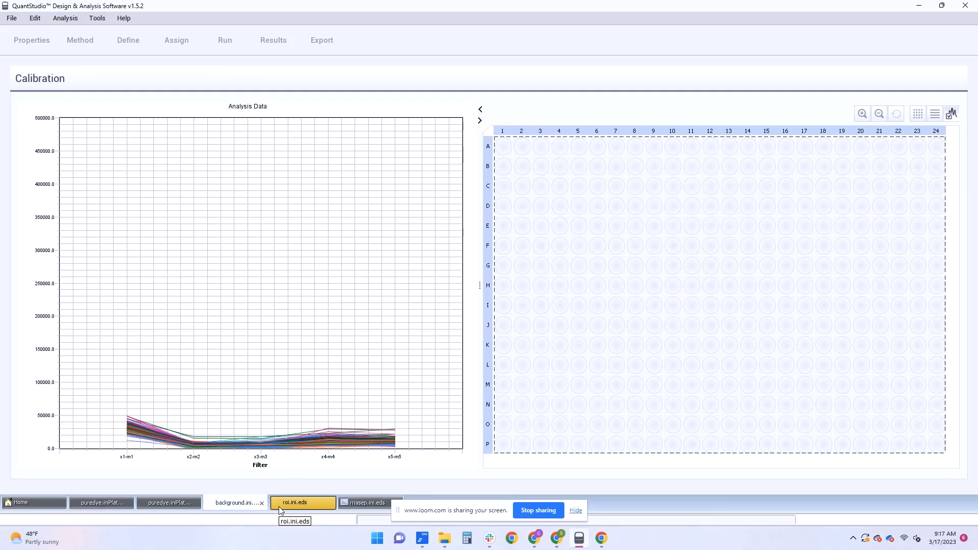
mouse_move(279, 511)
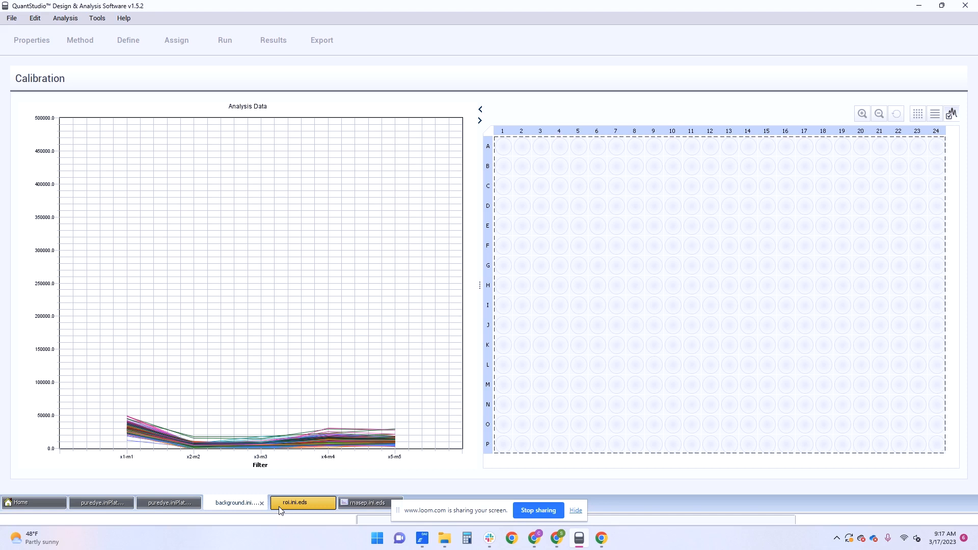
Step: Compare the pure dye calibration, then return to the background calibration results for well E3
left_click(167, 502)
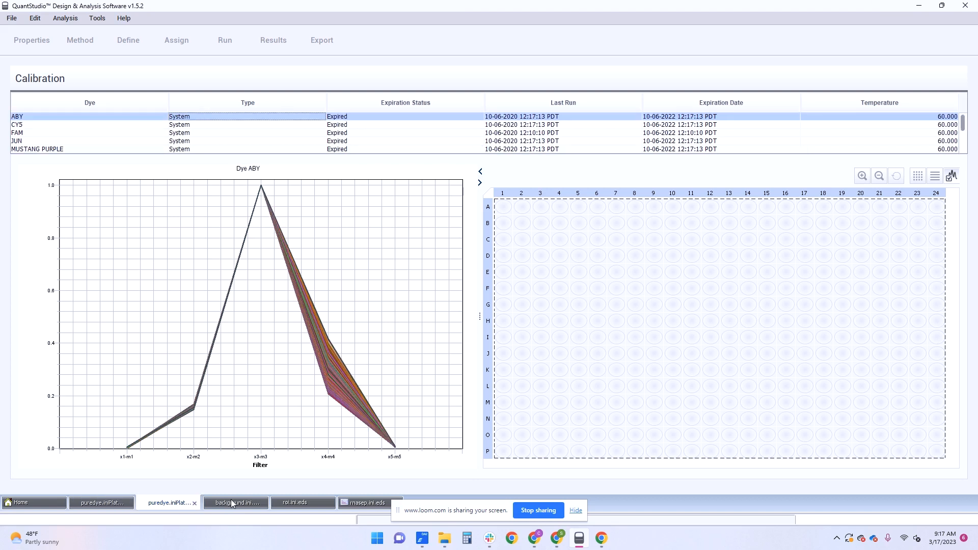
left_click(294, 502)
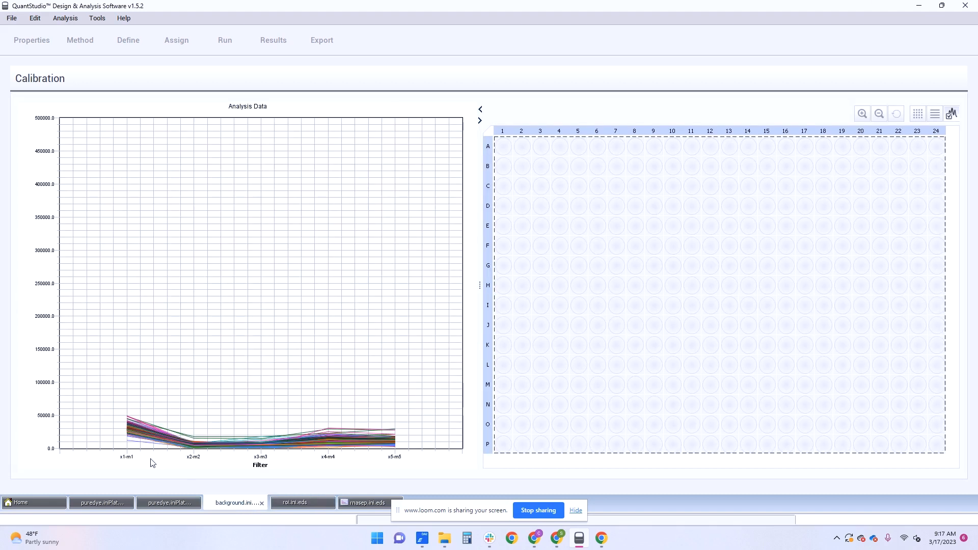
mouse_move(119, 415)
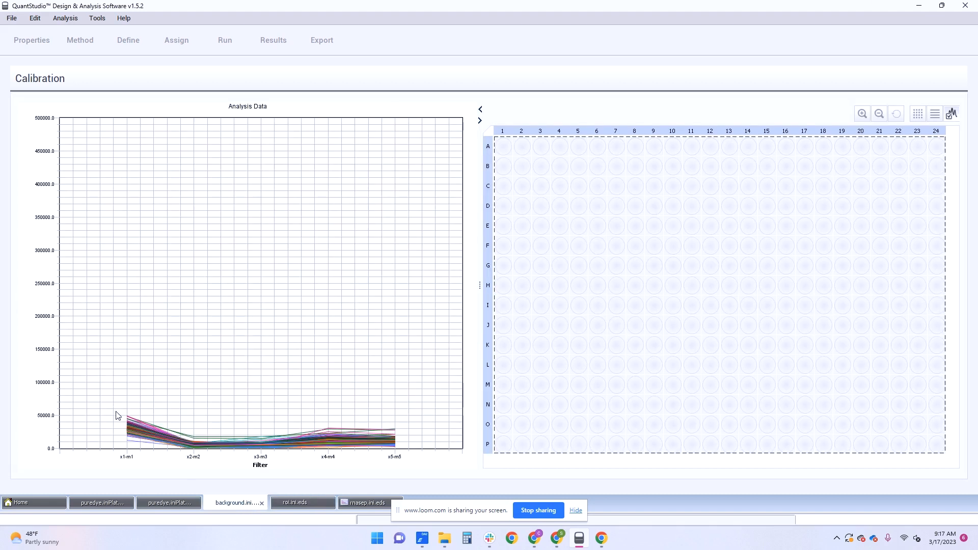
mouse_move(124, 437)
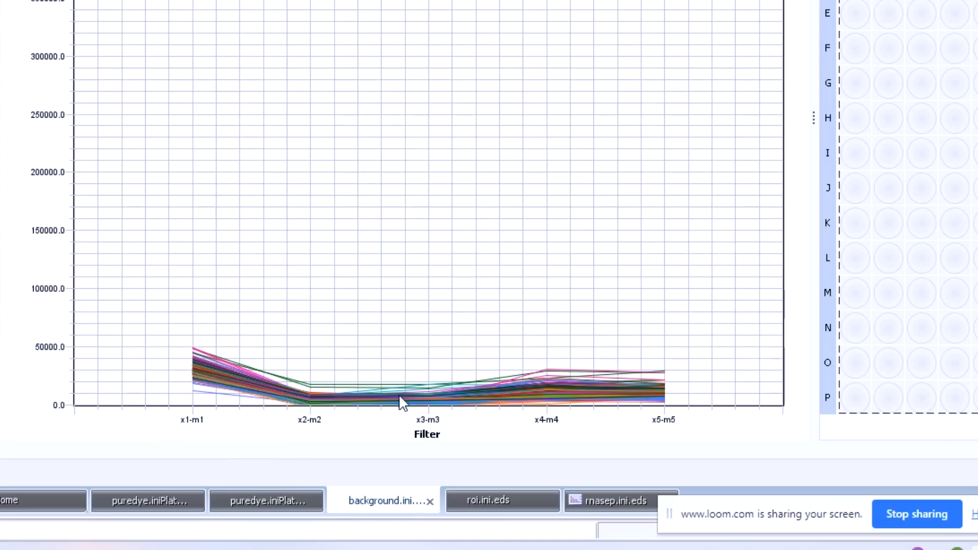
mouse_move(196, 393)
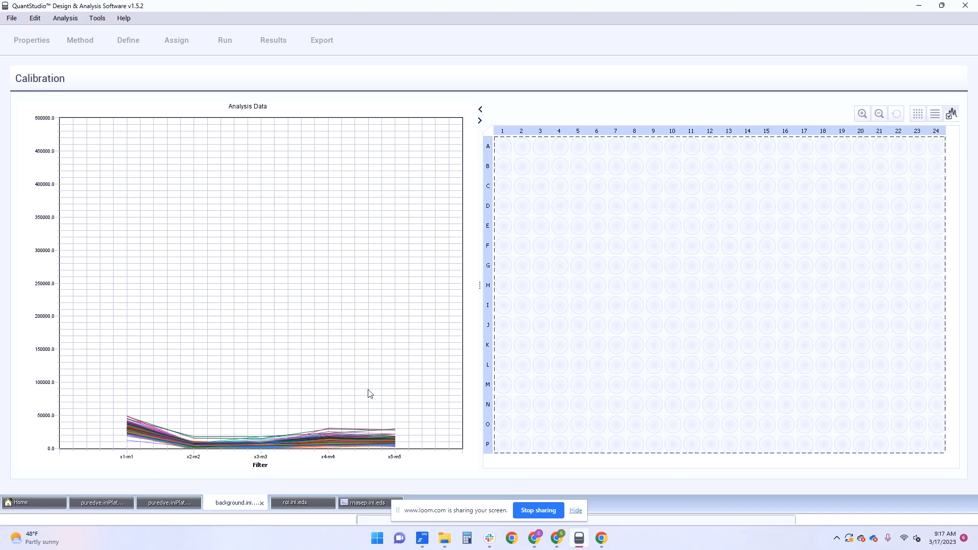
mouse_move(339, 383)
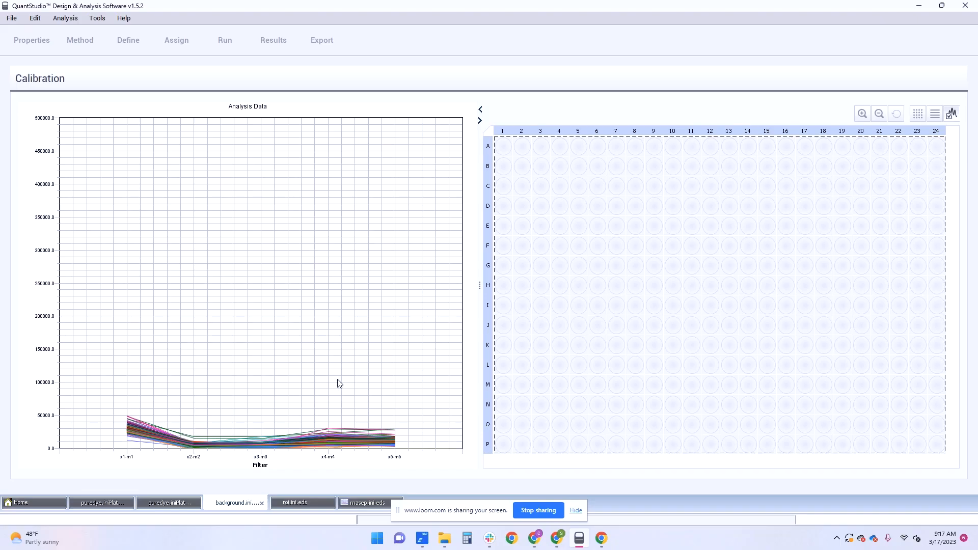
mouse_move(529, 293)
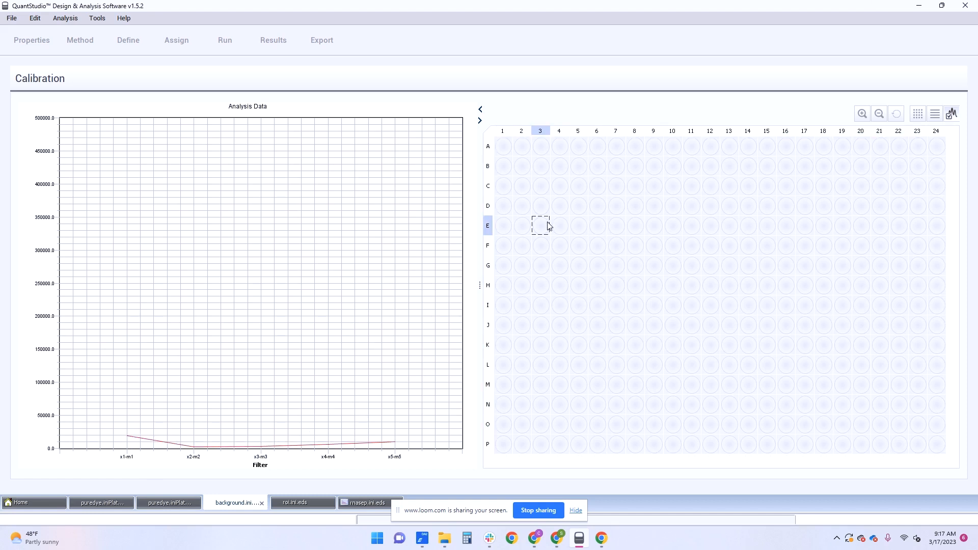
mouse_move(560, 208)
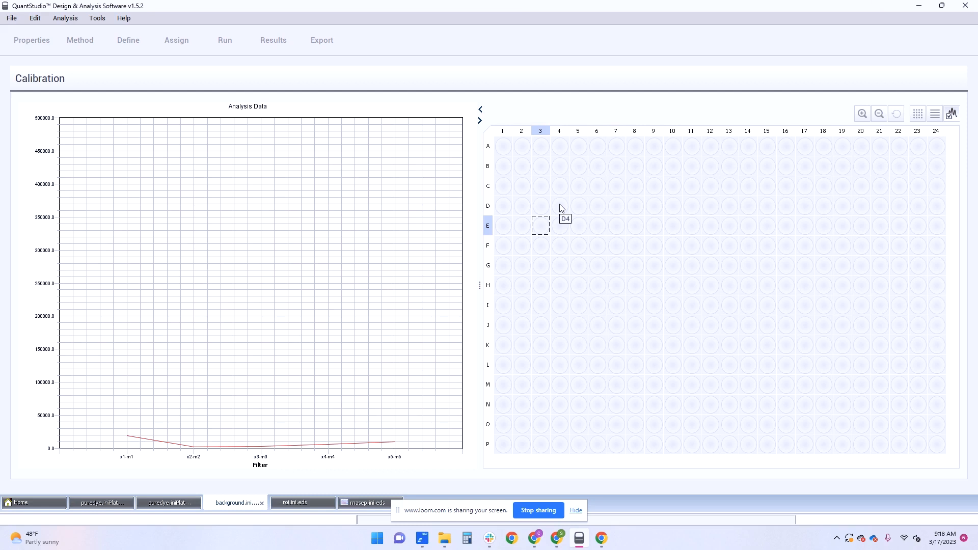
mouse_move(407, 449)
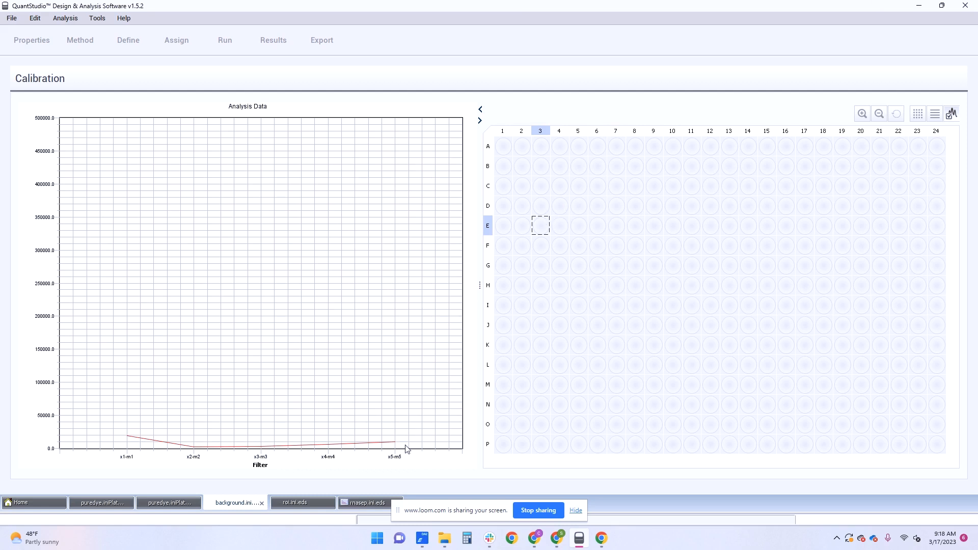
mouse_move(441, 477)
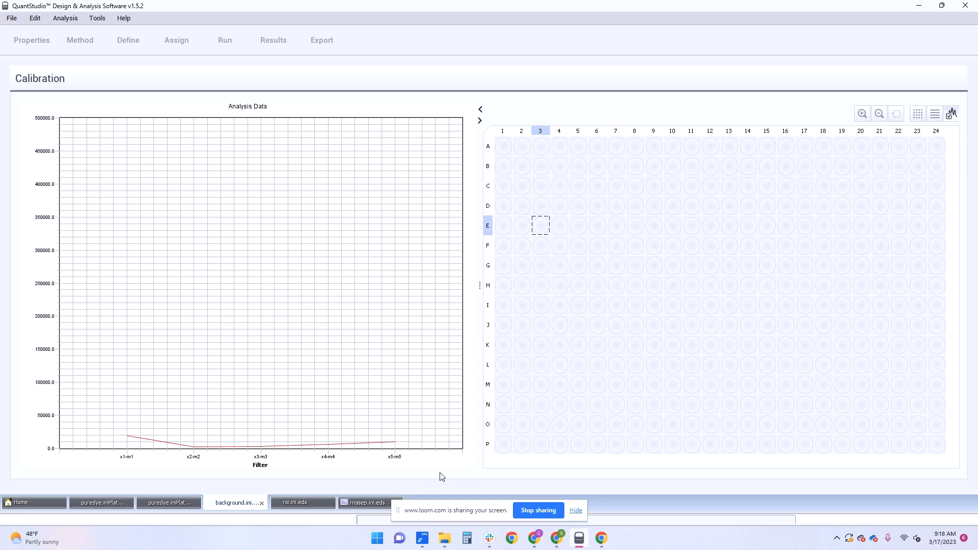
mouse_move(511, 512)
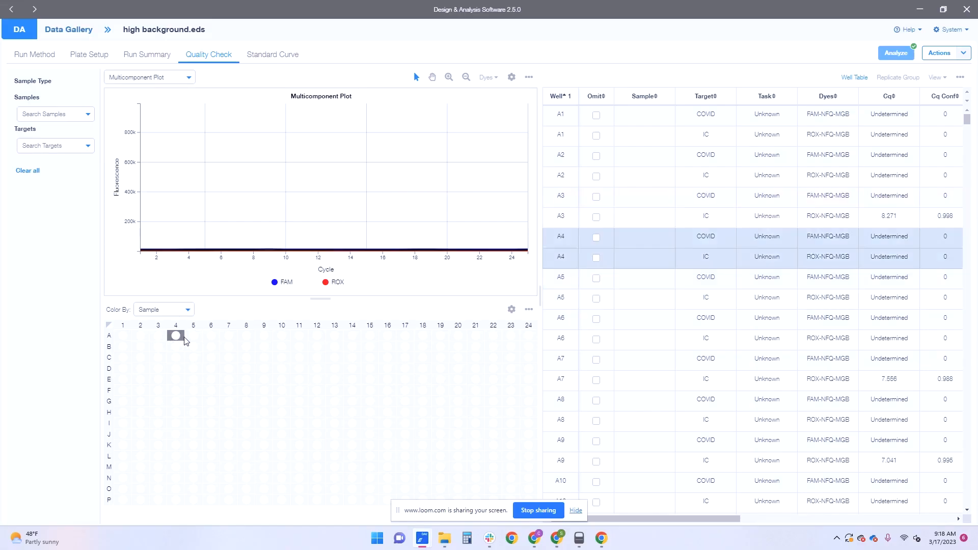
Step: Show well A4's fluorescence, then well A5's FAM and ROX traces on the Multicomponent Plot
left_click(192, 335)
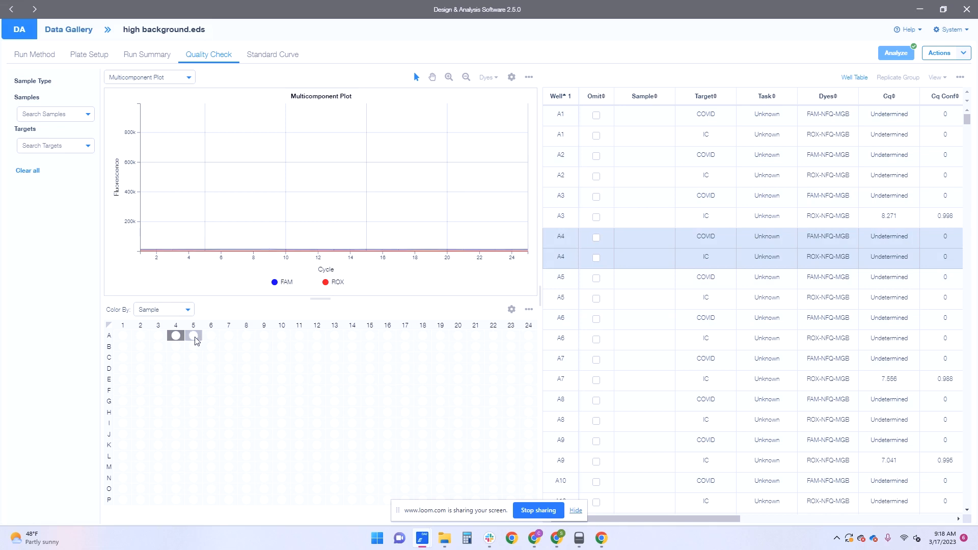
left_click(194, 335)
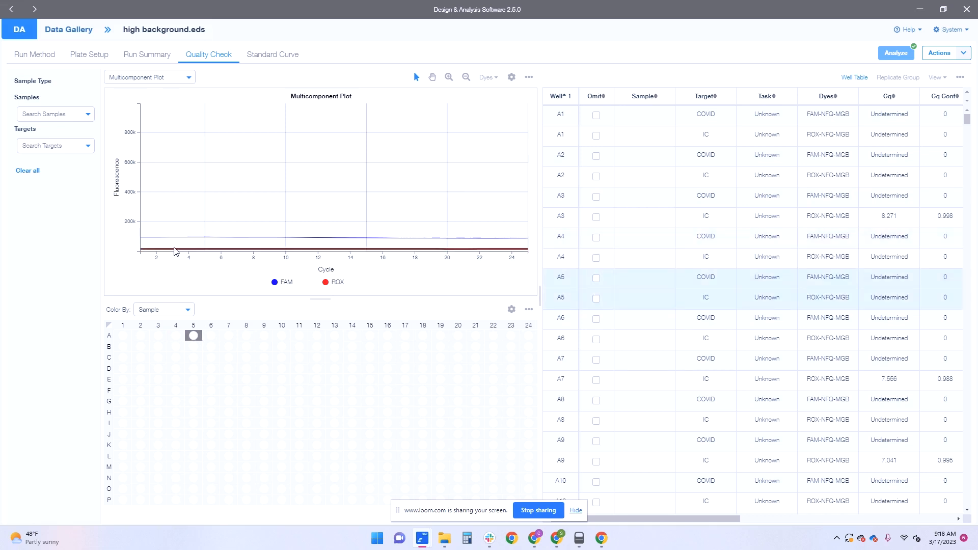
mouse_move(207, 240)
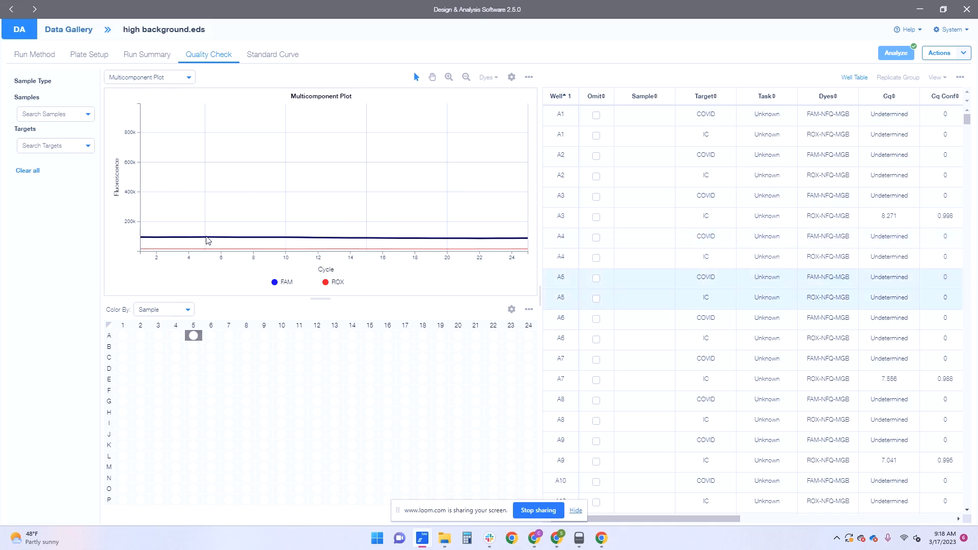